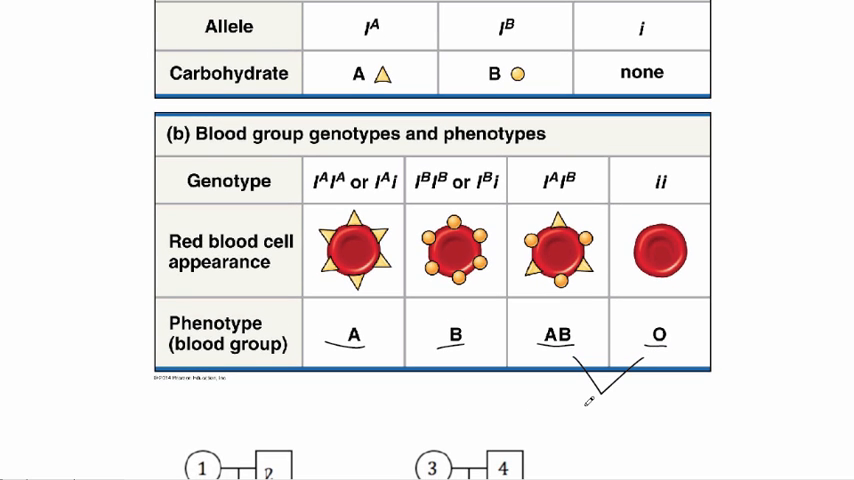
mouse_move(598, 405)
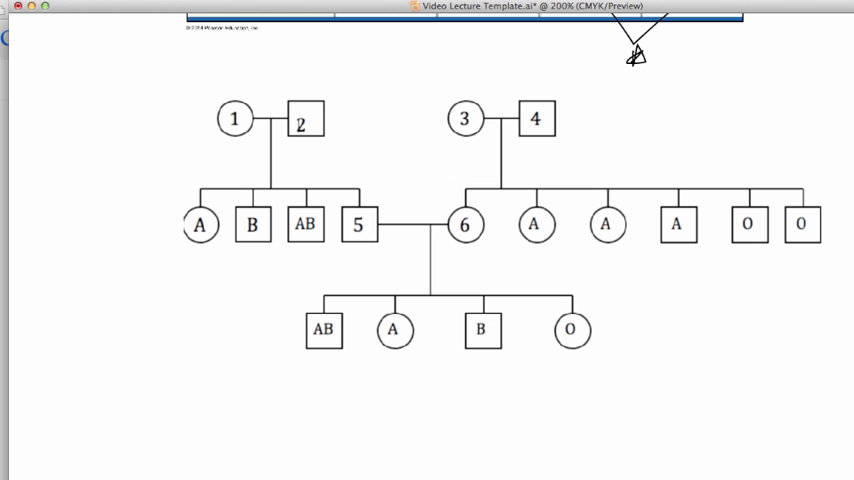
mouse_move(380, 162)
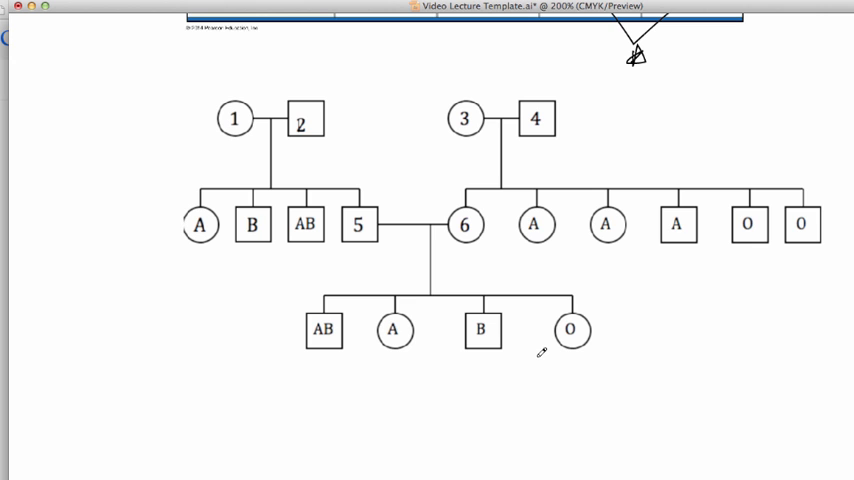
mouse_move(429, 382)
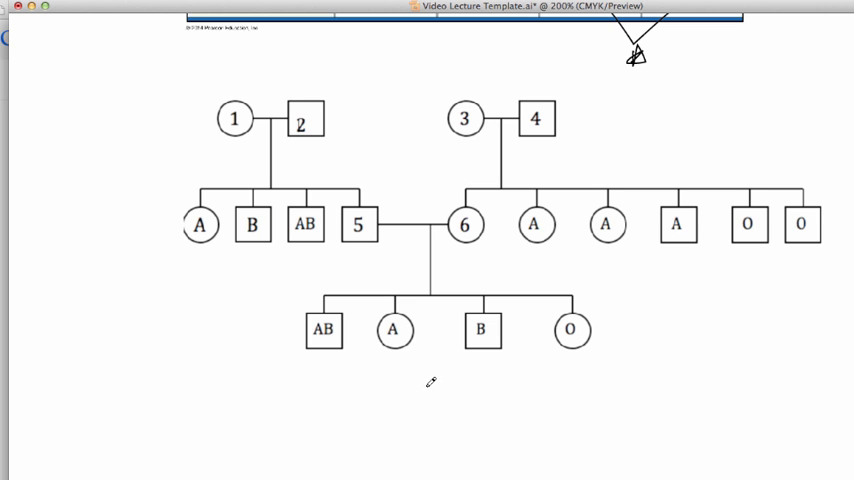